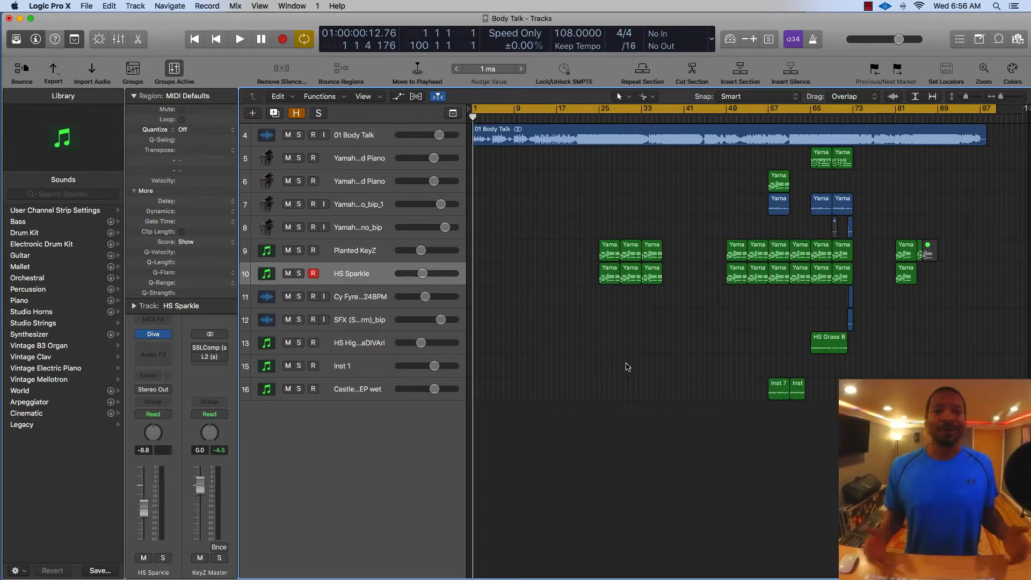
{"action": "mouse_move", "coordinate": [606, 380]}
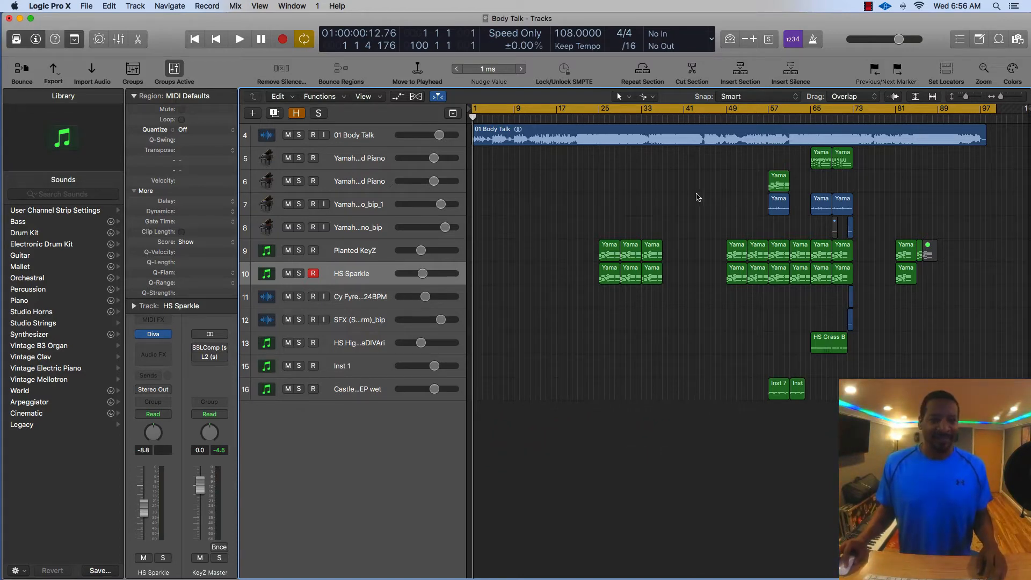
Recolor the six first-block Planted KeyZ and HS Sparkle regions pink using the Option-C palette.
{"action": "key", "text": "Option+c"}
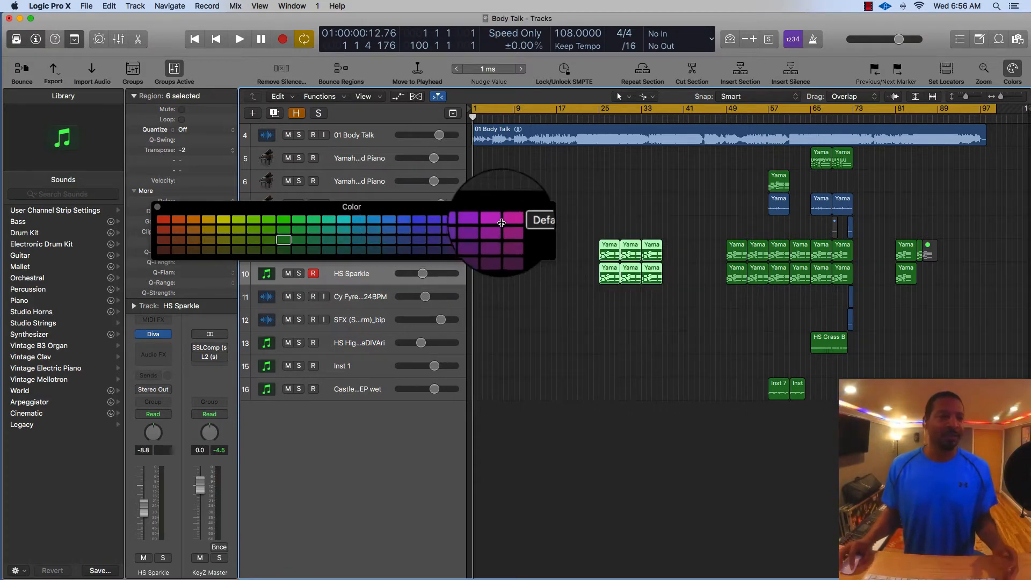
{"action": "left_click", "coordinate": [510, 219]}
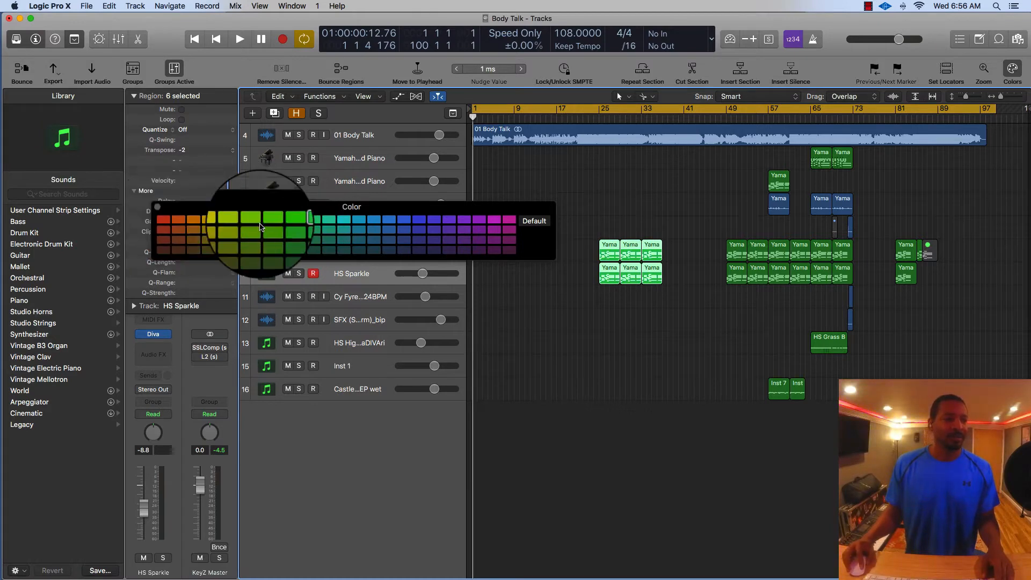
{"action": "left_click", "coordinate": [509, 220]}
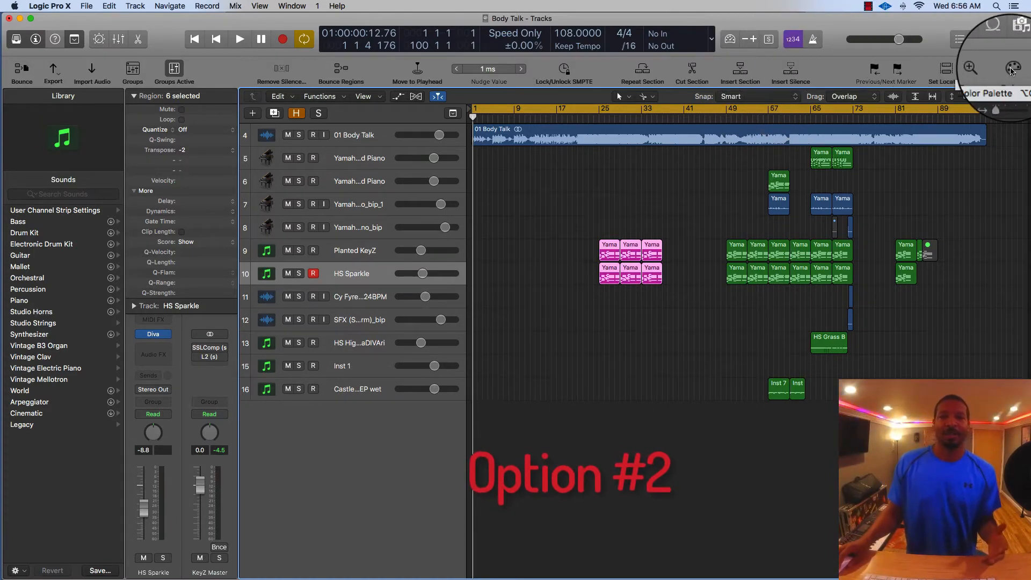
Bring up Customize Control Bar and Display from the toolbar's context menu.
{"action": "left_click", "coordinate": [1009, 69]}
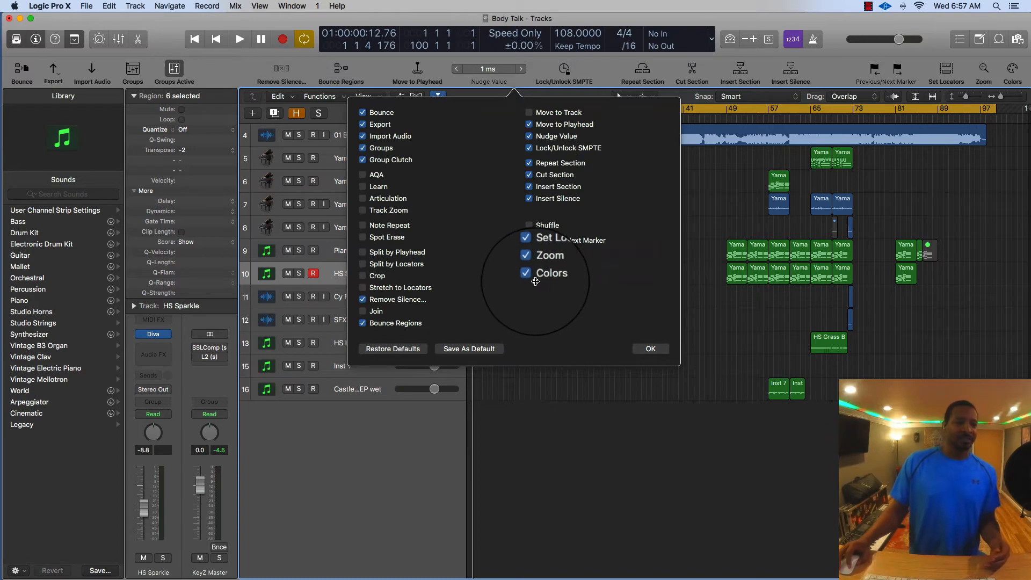
Toggle the Colors option off and back on so the palette button stays in the toolbar.
{"action": "left_click", "coordinate": [526, 272]}
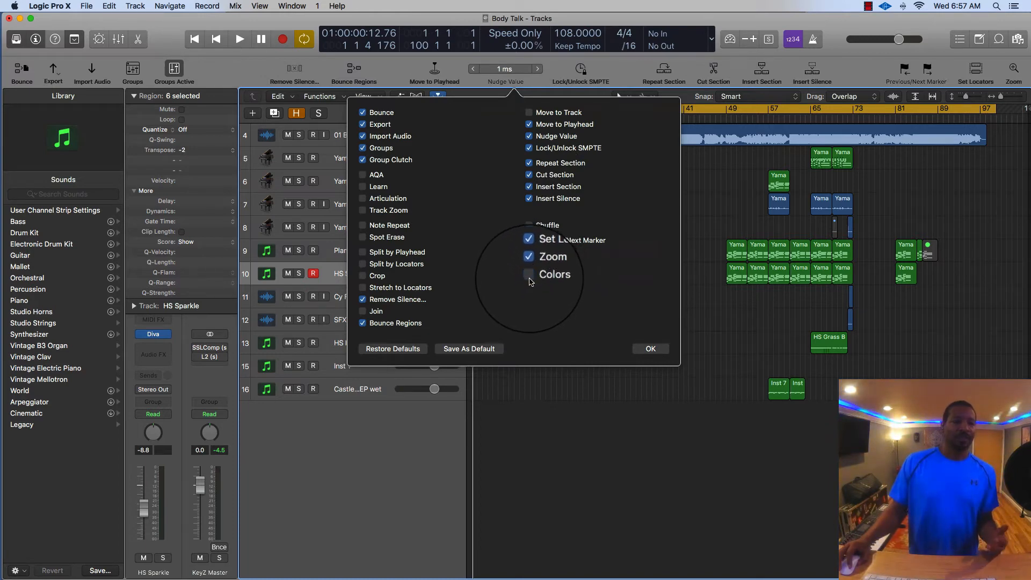
{"action": "left_click", "coordinate": [528, 276]}
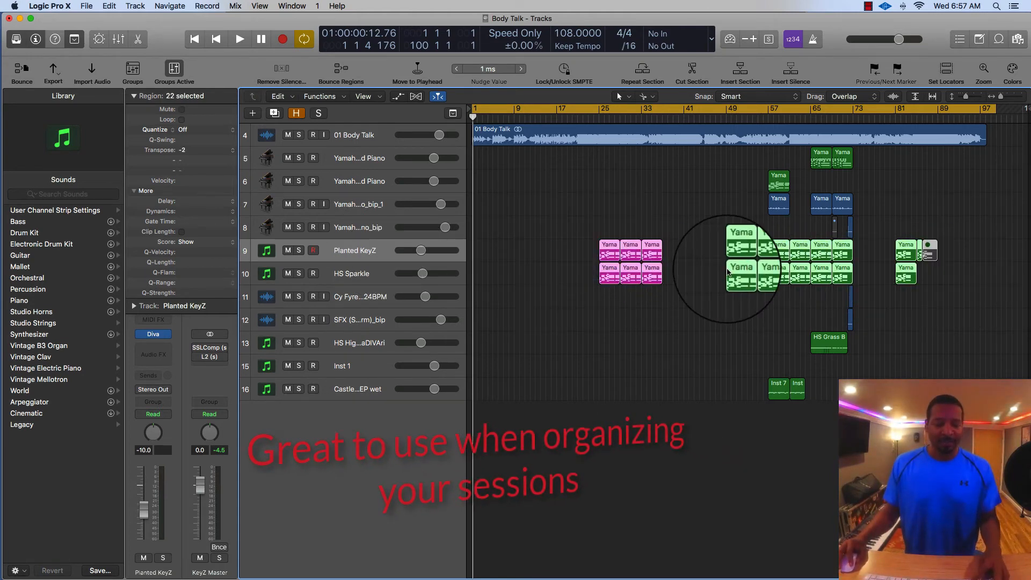
Make the remaining green KeyZ and Sparkle regions pink via the toolbar Colors button.
{"action": "left_click", "coordinate": [508, 219]}
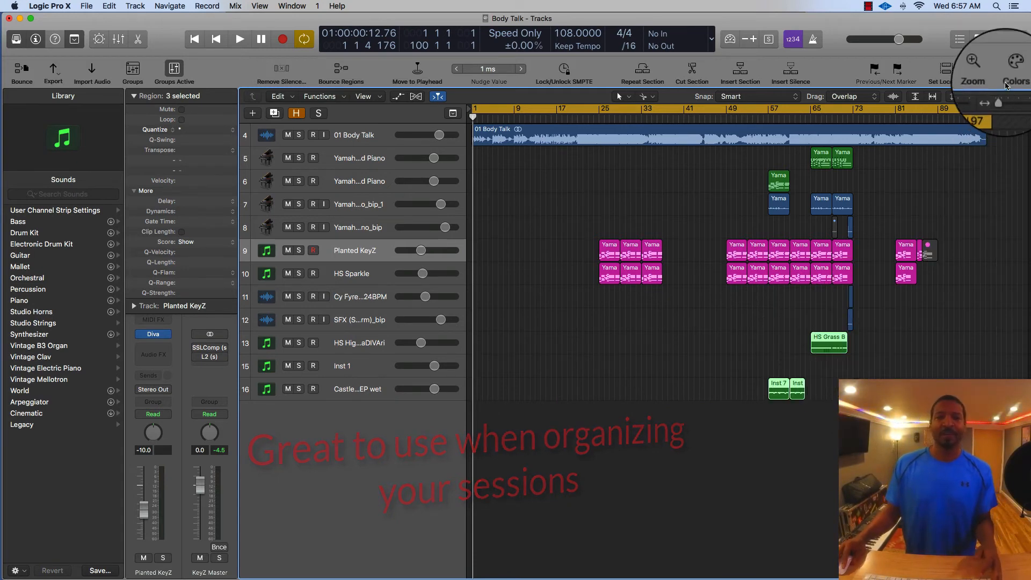
Color the HS Grass B and two Inst regions red from the palette, then close it.
{"action": "left_click", "coordinate": [1012, 68]}
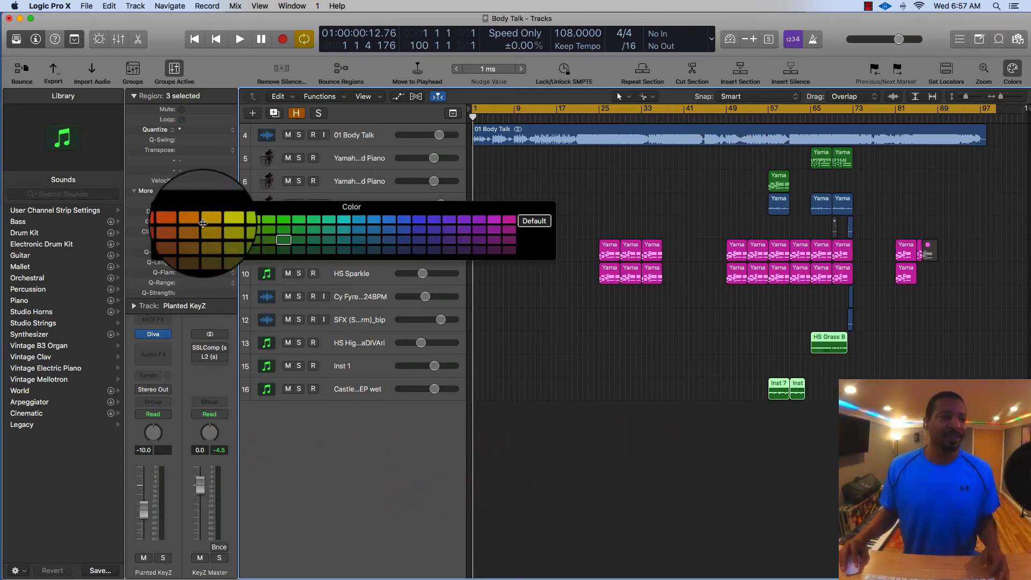
{"action": "left_click", "coordinate": [166, 224]}
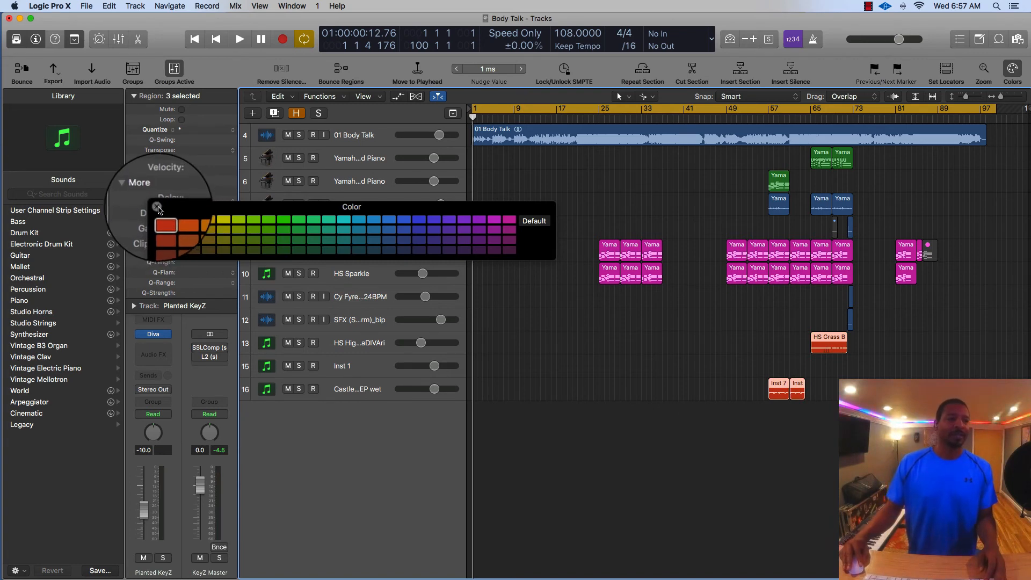
{"action": "left_click", "coordinate": [167, 224]}
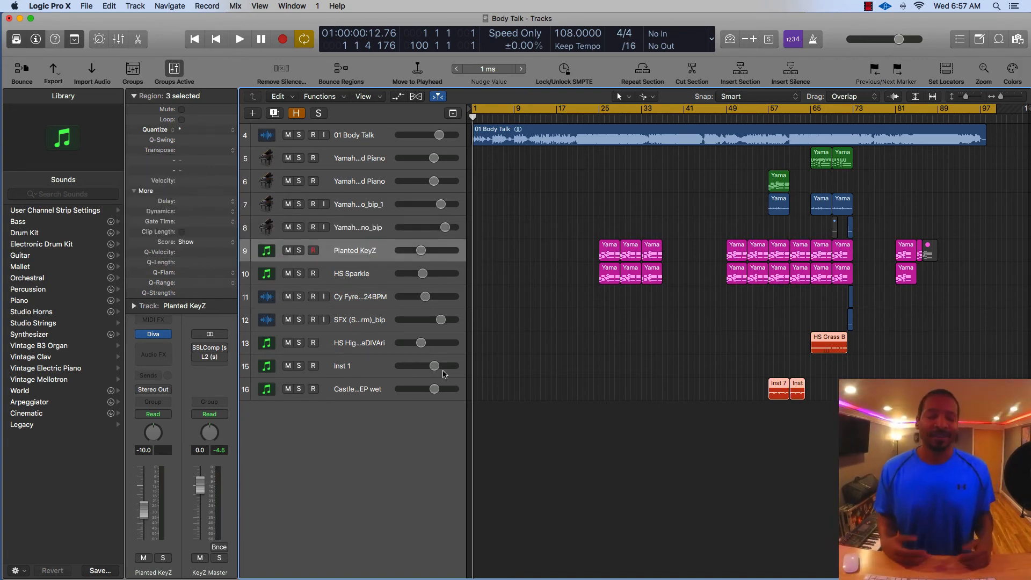
{"action": "mouse_move", "coordinate": [444, 372]}
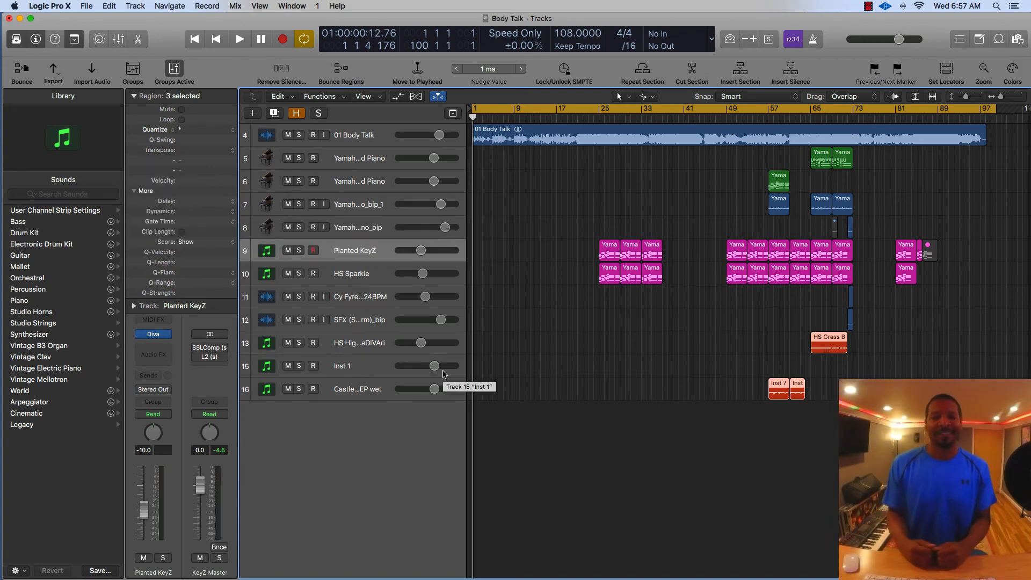